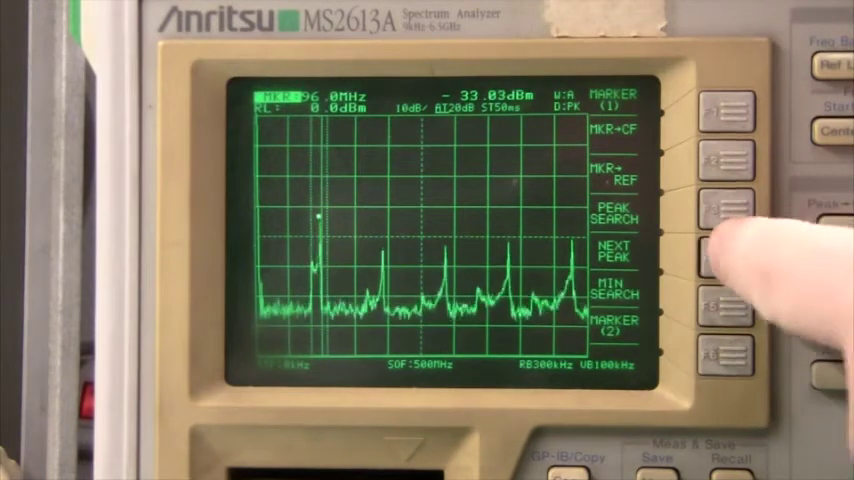
click(728, 256)
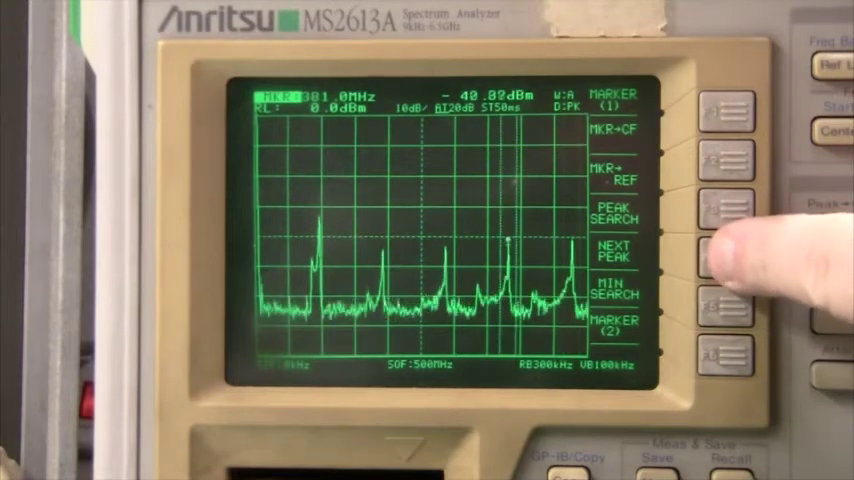
click(720, 256)
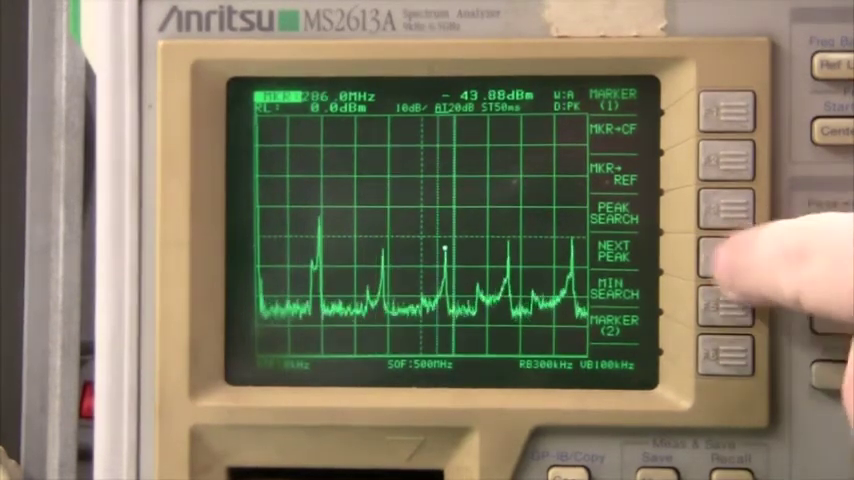
click(724, 254)
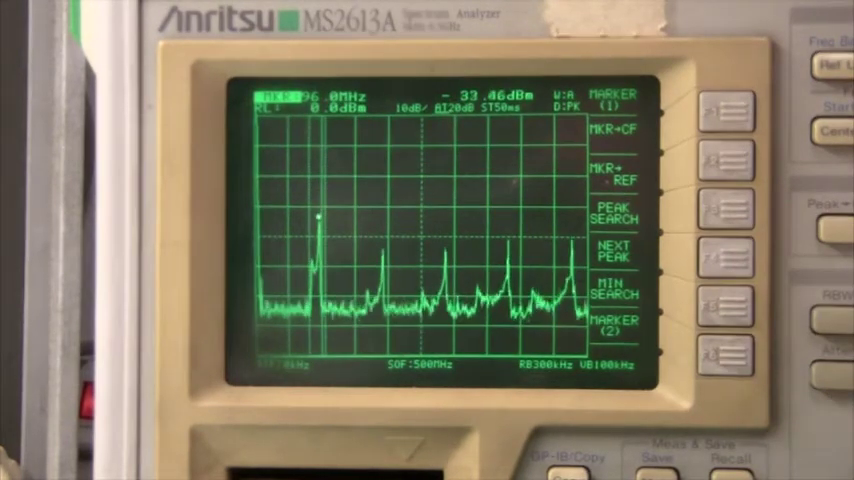